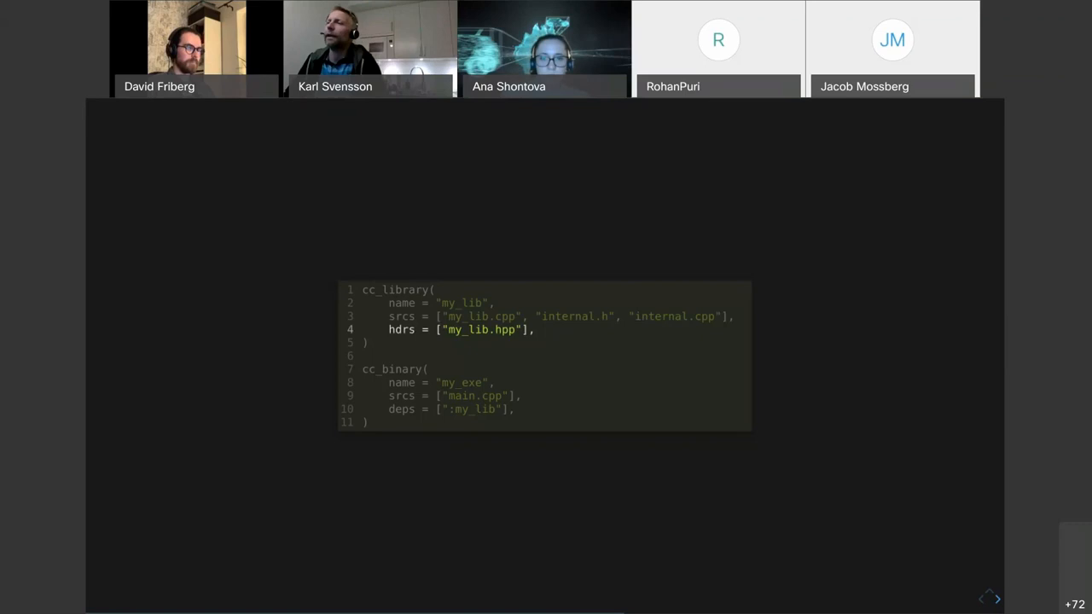
# Advance the shared slides from the Bazel build-and-run output to the "What is happening?" slide.
pyautogui.click(996, 599)
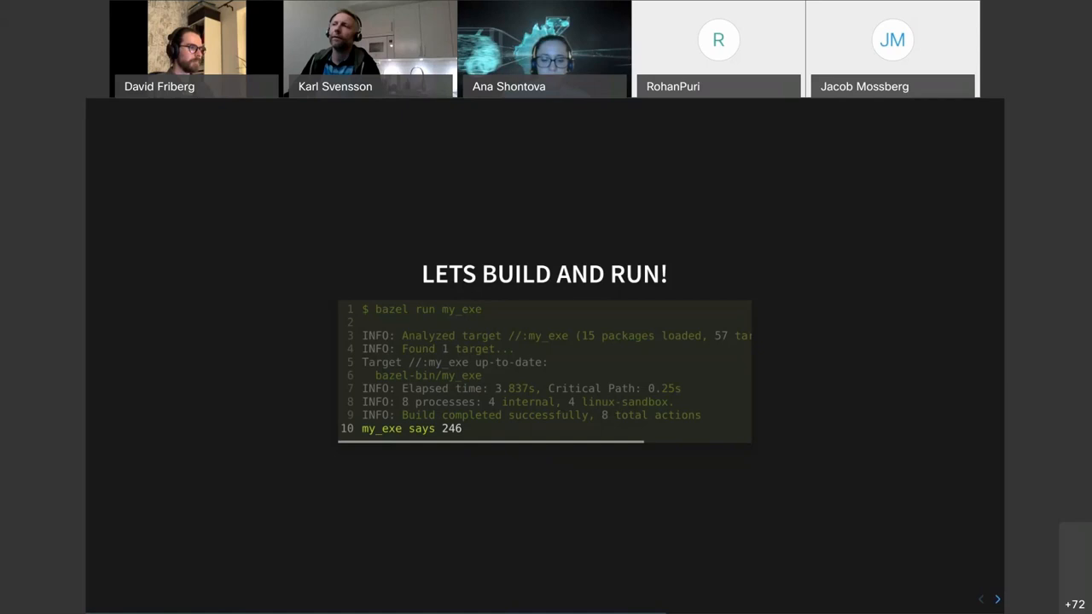
pyautogui.click(997, 599)
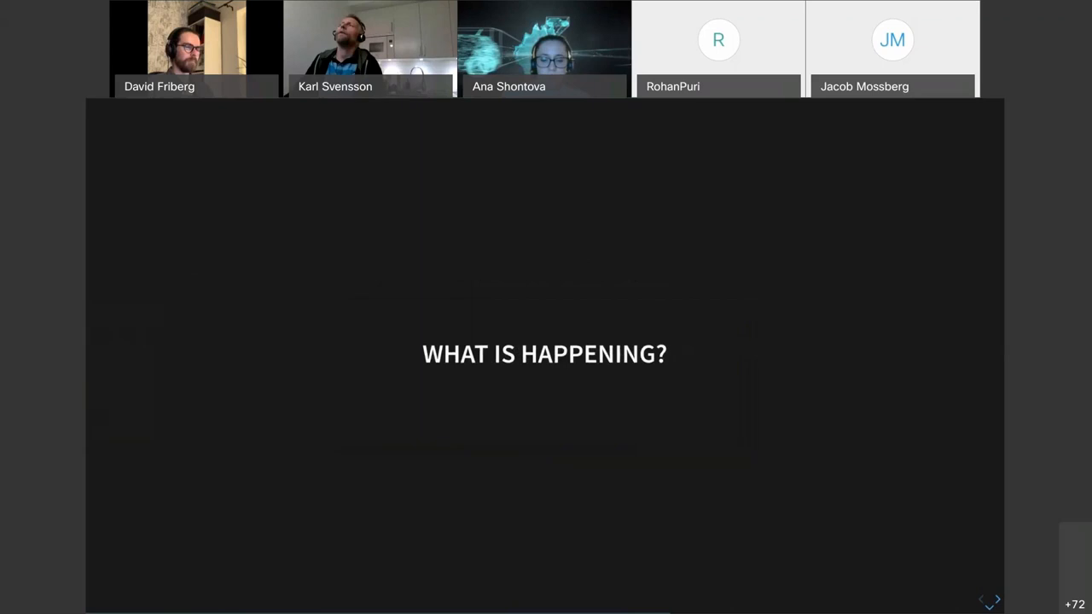